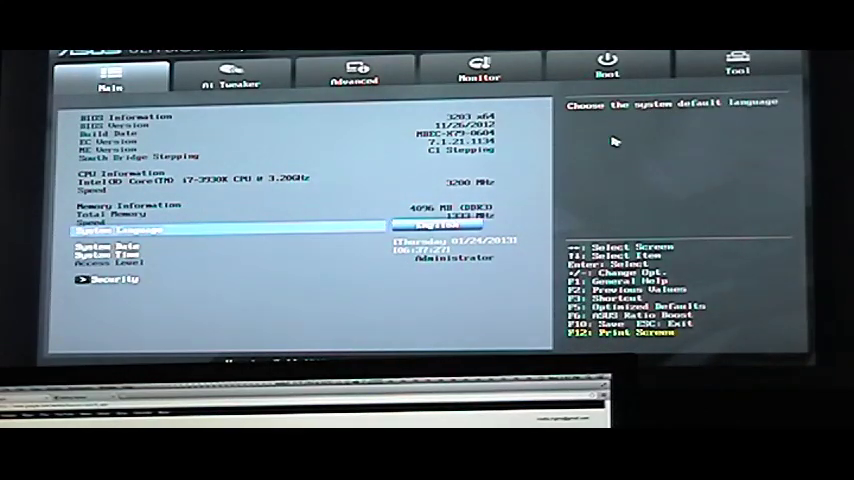
Step: Browse the BIOS tabs toward the Tool page before bringing up the Exit dialog
left_click(738, 70)
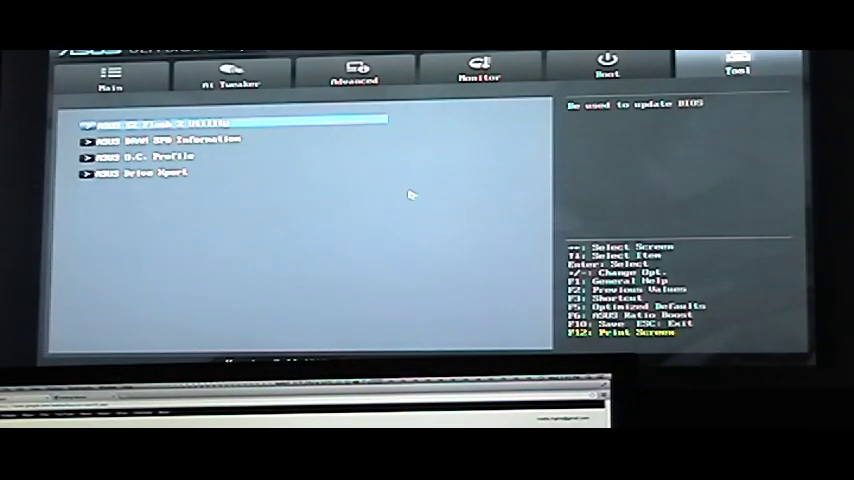
mouse_move(398, 190)
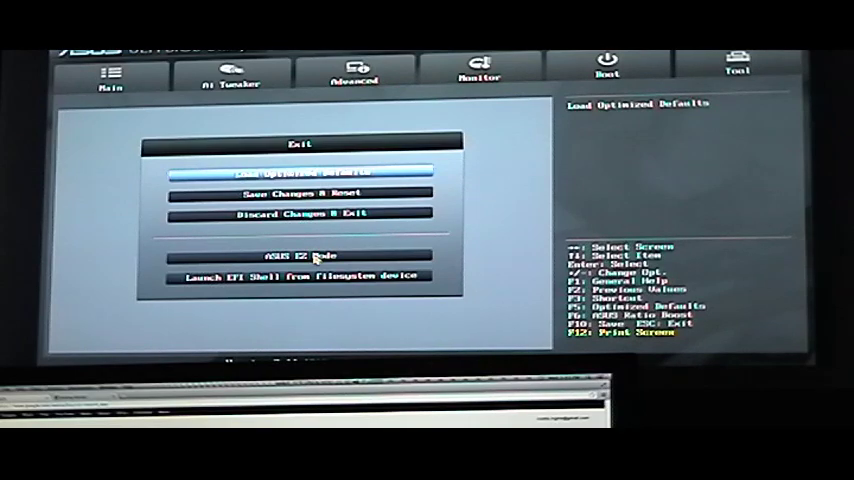
left_click(300, 256)
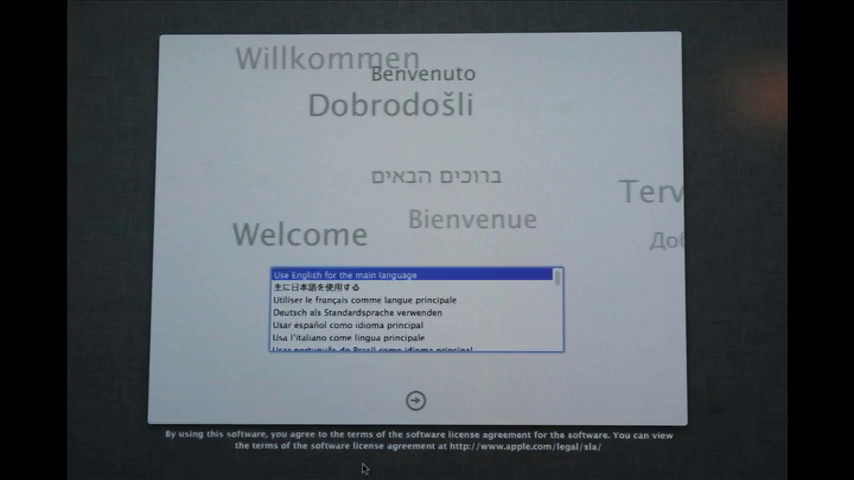
Step: Keep English as the installer language and continue to the utilities screen
left_click(416, 400)
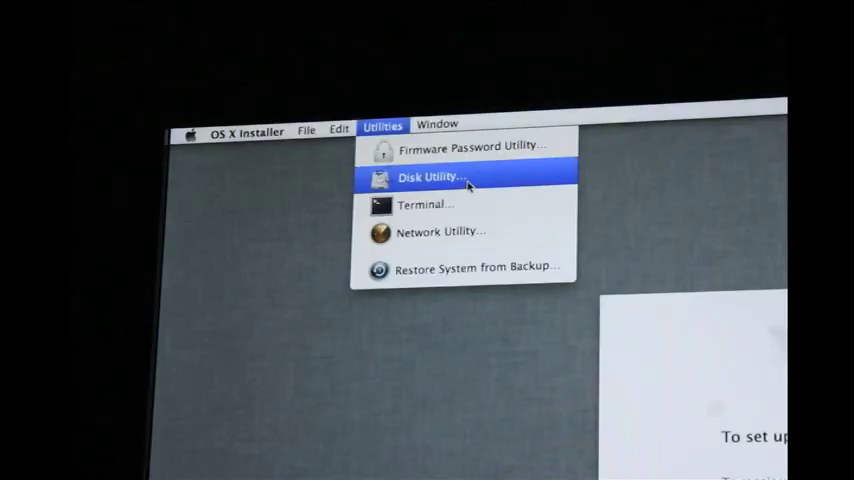
Step: In Disk Utility, select the 120.03 GB Kingston SSD and choose a 1 Partition layout named SSD
left_click(430, 176)
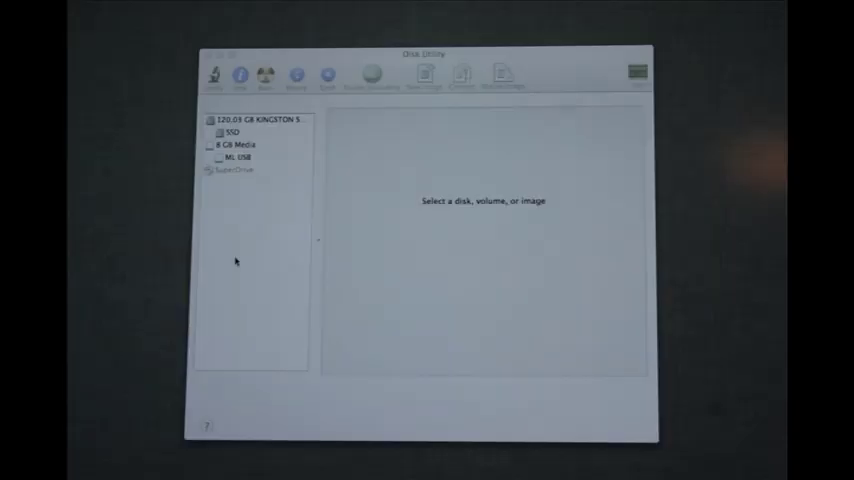
left_click(258, 120)
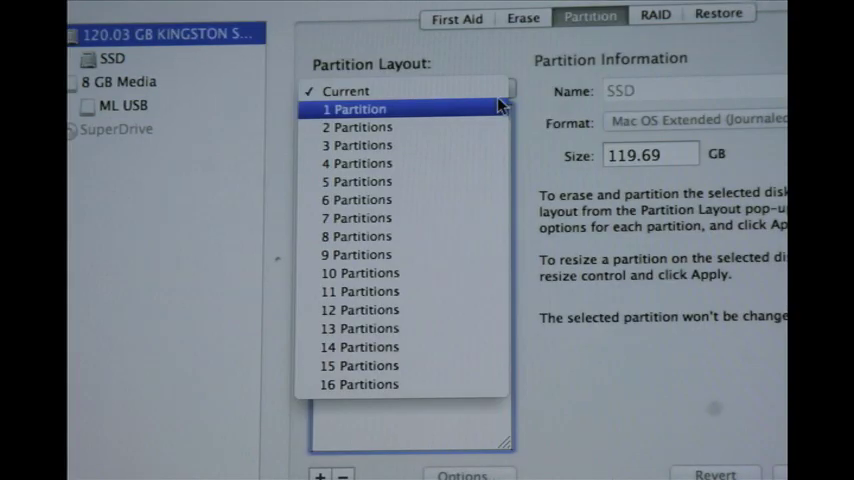
left_click(352, 108)
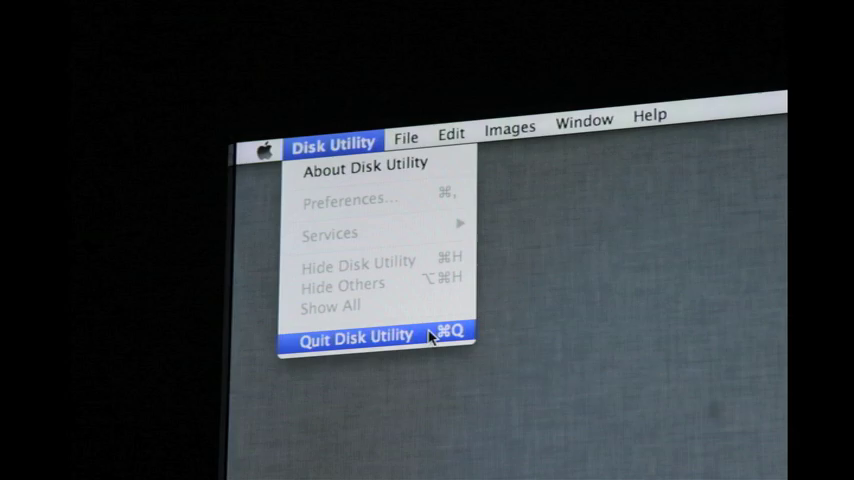
Step: Quit Disk Utility and continue past the Install OS X introduction screen
left_click(354, 334)
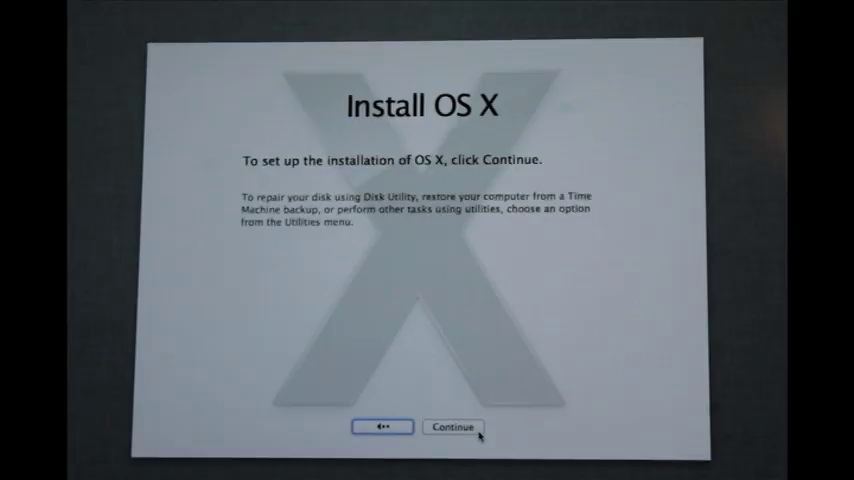
left_click(452, 428)
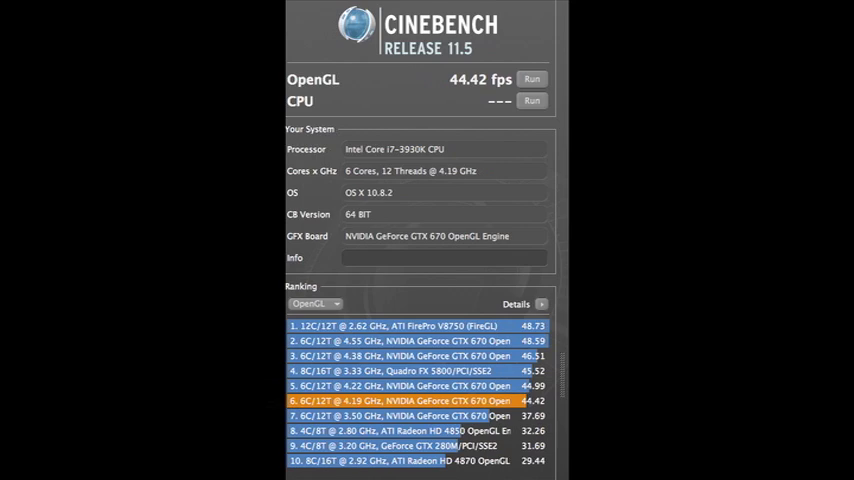
Step: Run the Cinebench R11.5 OpenGL test, scoring 44.42 fps for the GeForce GTX 670
left_click(532, 100)
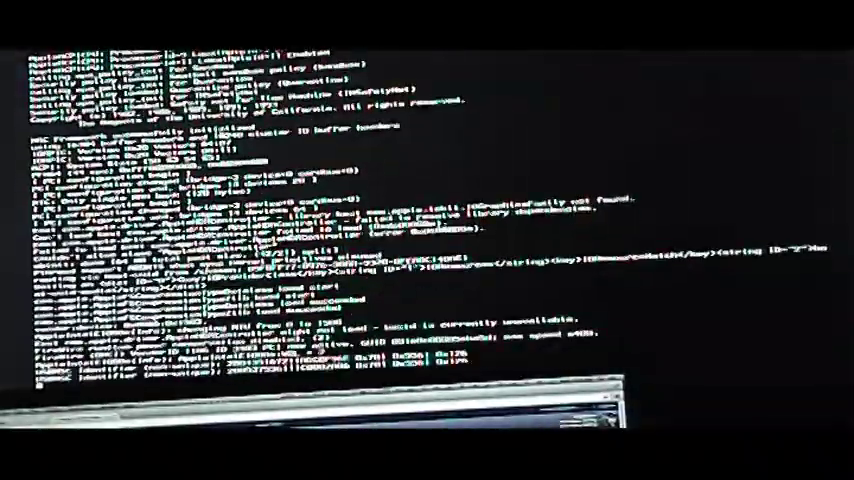
Step: After verbose boot, choose United States, the suggested keyboard layout and a local Ethernet connection
scroll("down", 3)
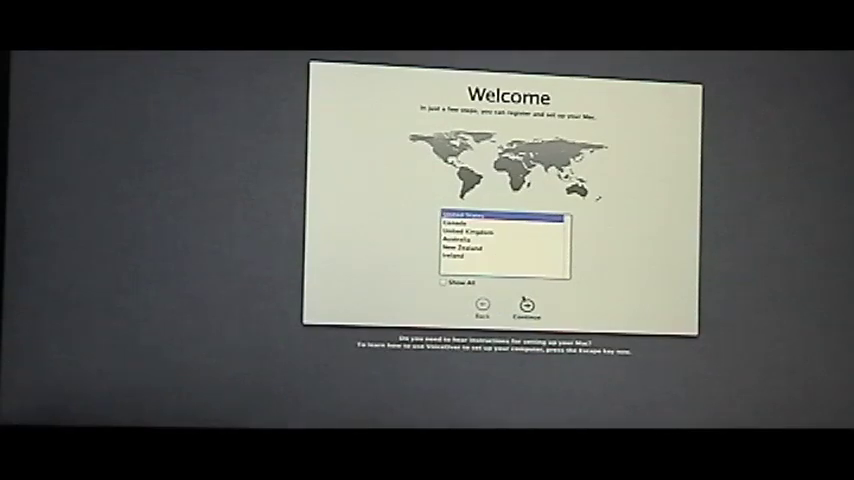
left_click(528, 304)
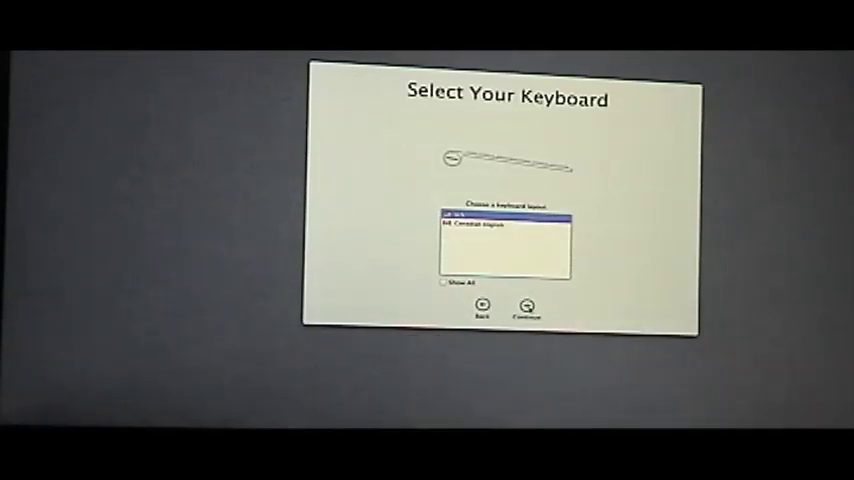
left_click(526, 306)
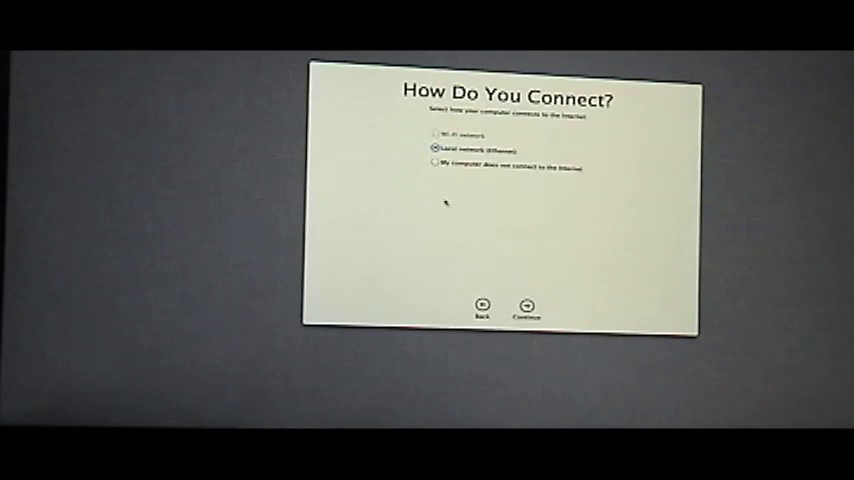
left_click(526, 304)
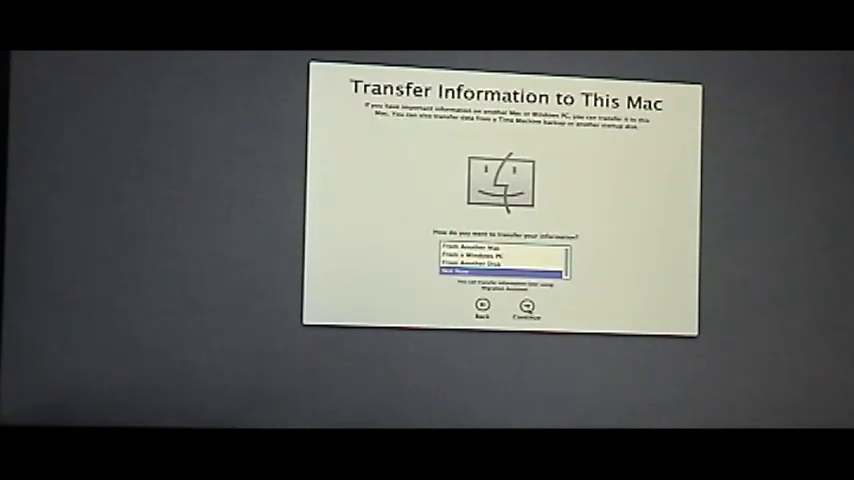
Step: Skip data transfer, agree to the license and create the computer account with full name 'Mike'
left_click(526, 308)
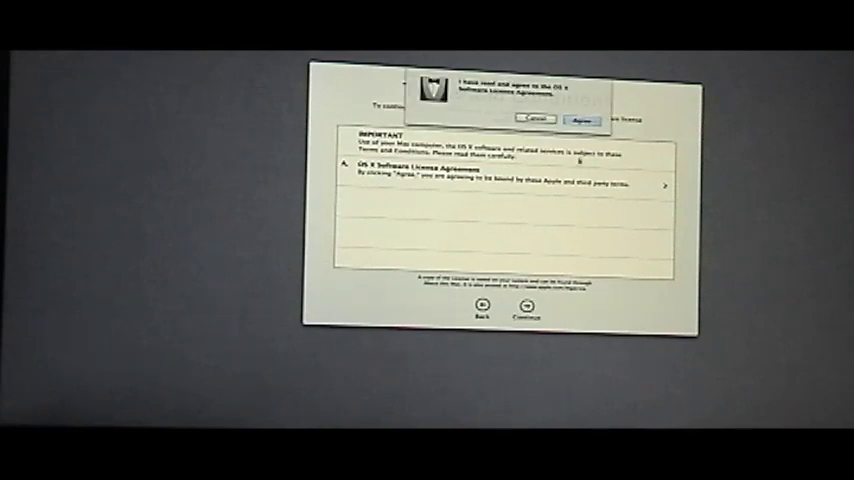
left_click(580, 120)
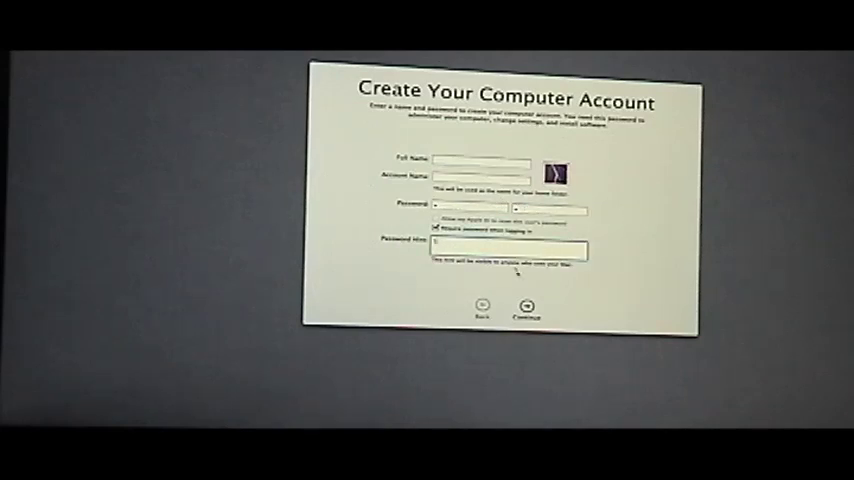
left_click(528, 306)
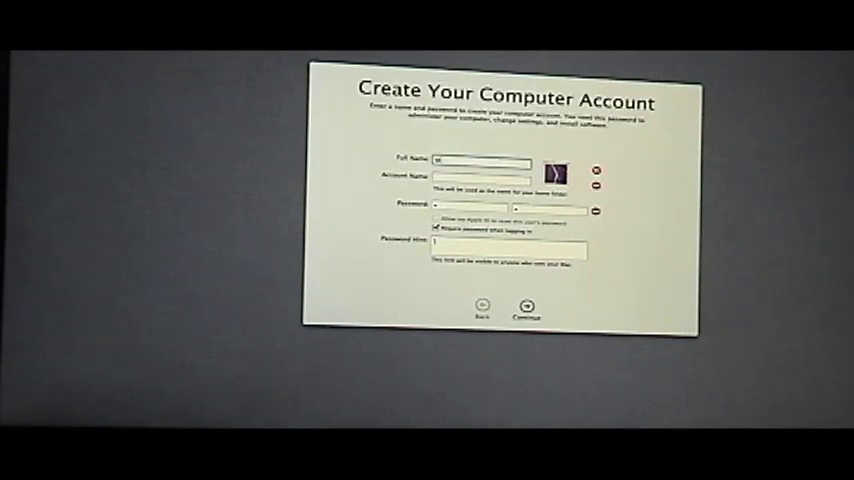
type("Mike")
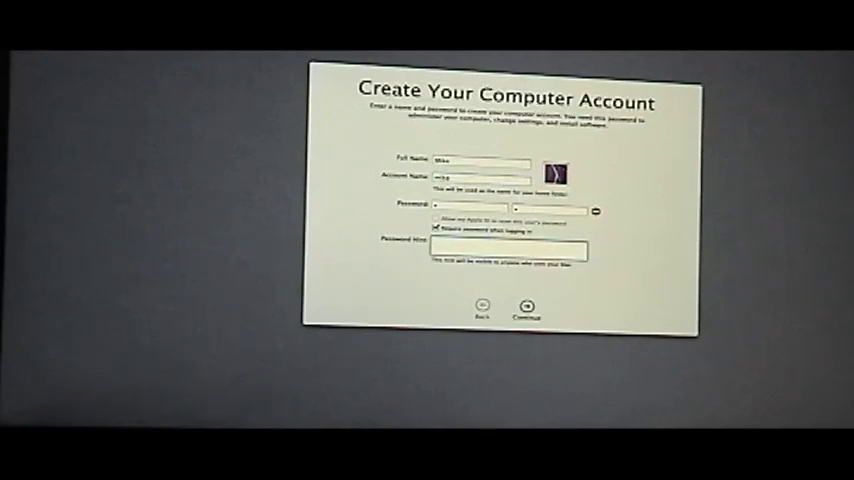
left_click(526, 306)
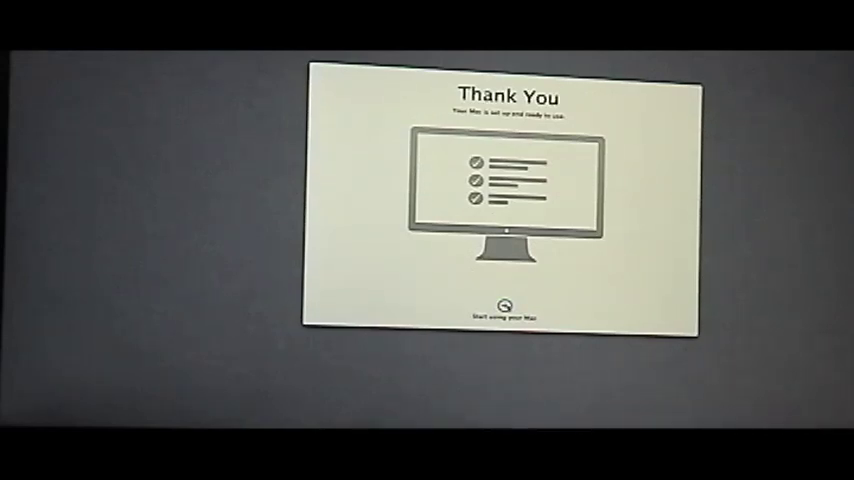
Step: Choose Start using your Mac to reach the desktop with the MultiBeast and Kext Wizard icons
left_click(504, 308)
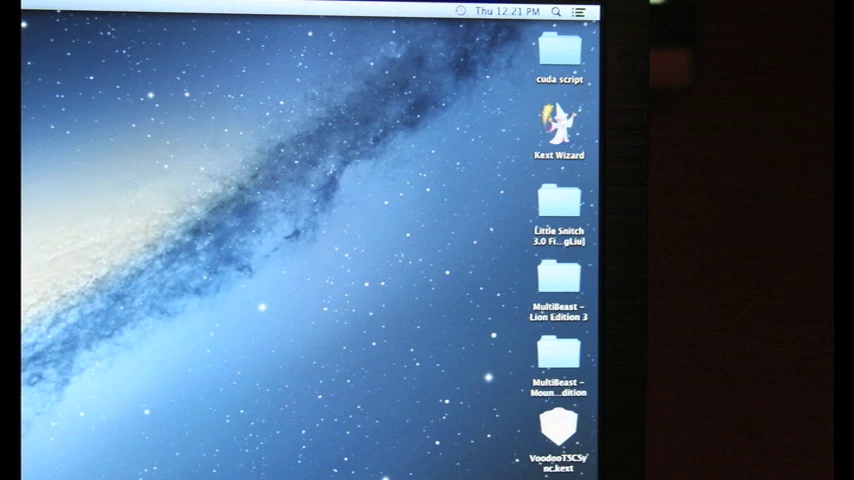
Step: Launch MultiBeast 5.2.0 from the MultiBeast – Mountain Lion Edition desktop folder
double_click(560, 358)
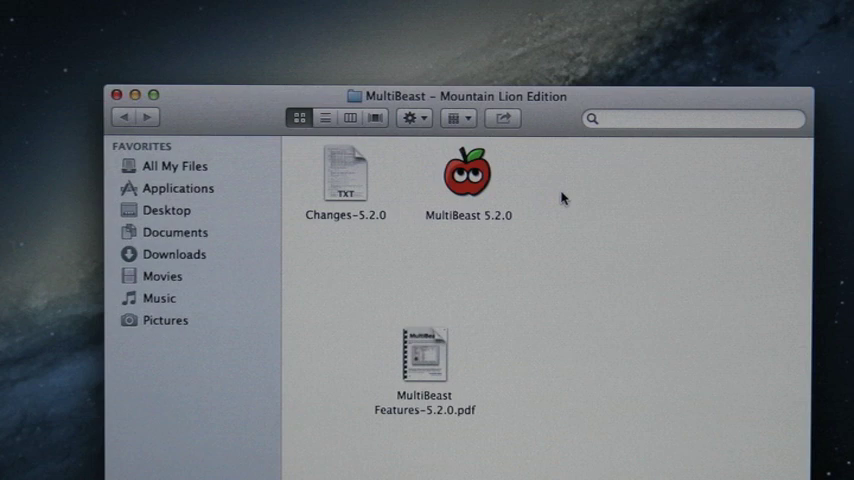
double_click(468, 168)
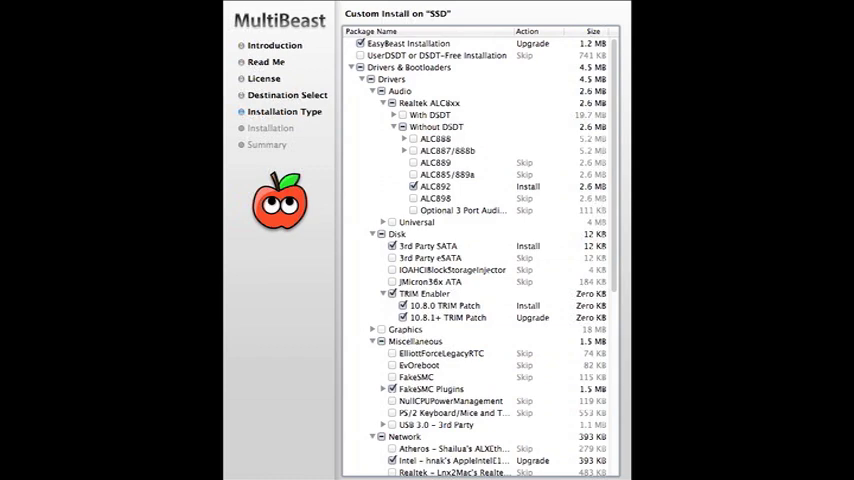
Step: Scroll the Custom Install list to reach the EasyBeast, Realtek ALC892 and TRIM patch options
scroll("down", 3)
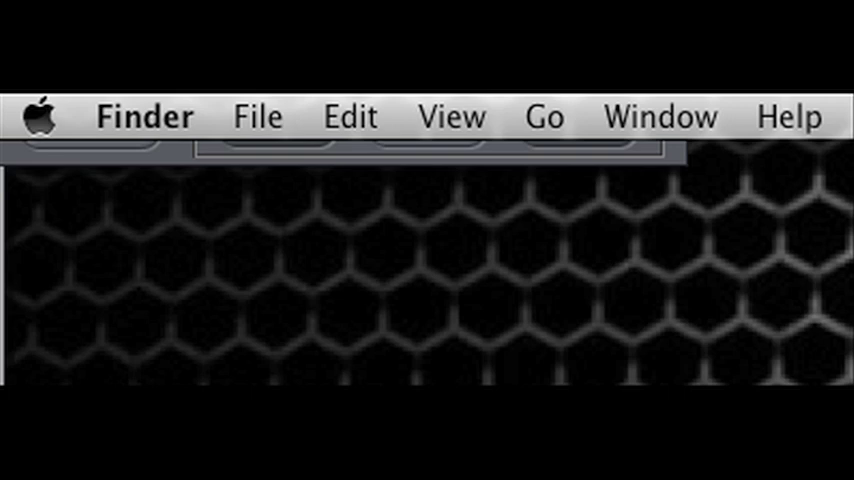
Step: Reach Finder Preferences to show hard disks so the SSD's Extra folder can be opened
left_click(144, 116)
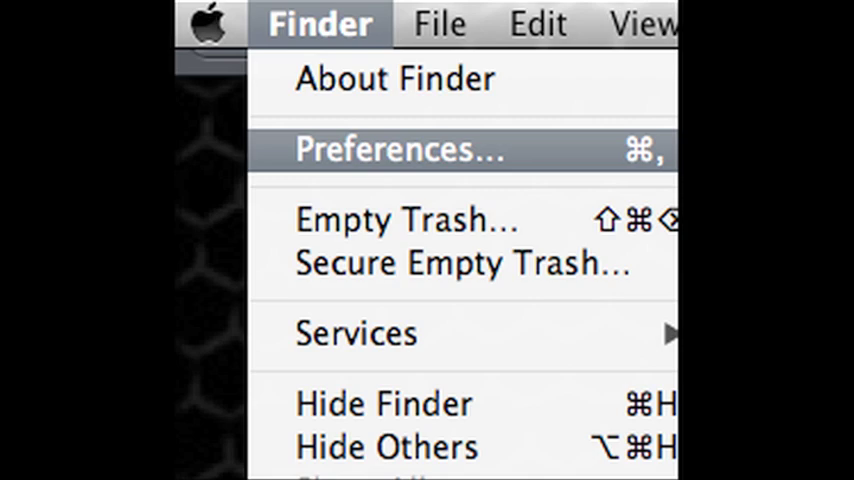
left_click(400, 148)
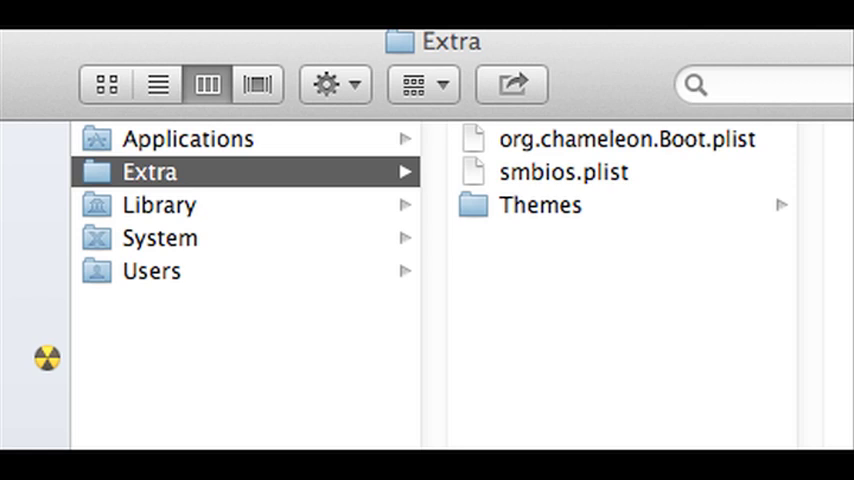
Step: Edit a boot plist from the Extra folder, then launch Kext Wizard for the Voodoo kext
double_click(564, 172)
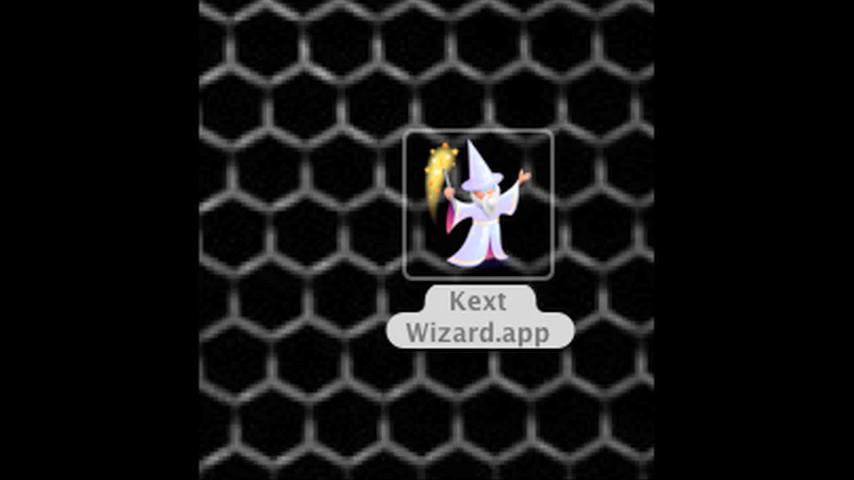
double_click(478, 204)
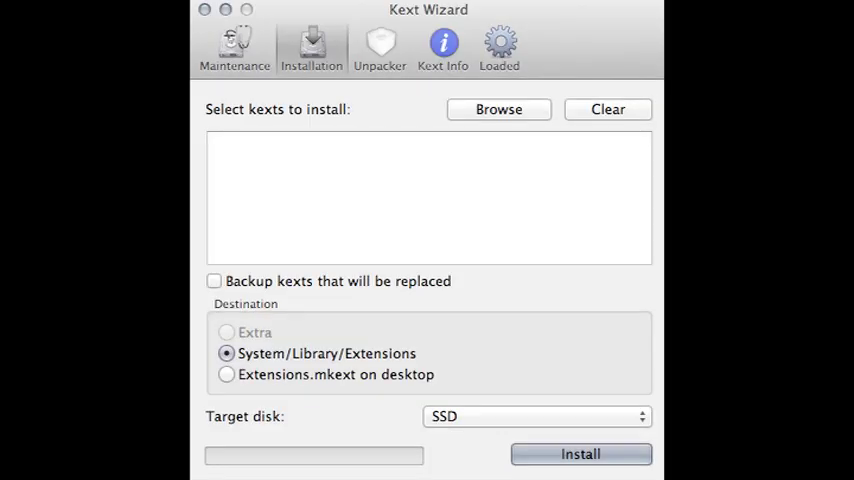